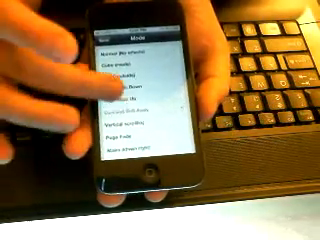
{"action": "scroll", "scroll_direction": "down", "scroll_amount": 3}
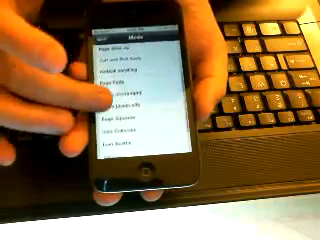